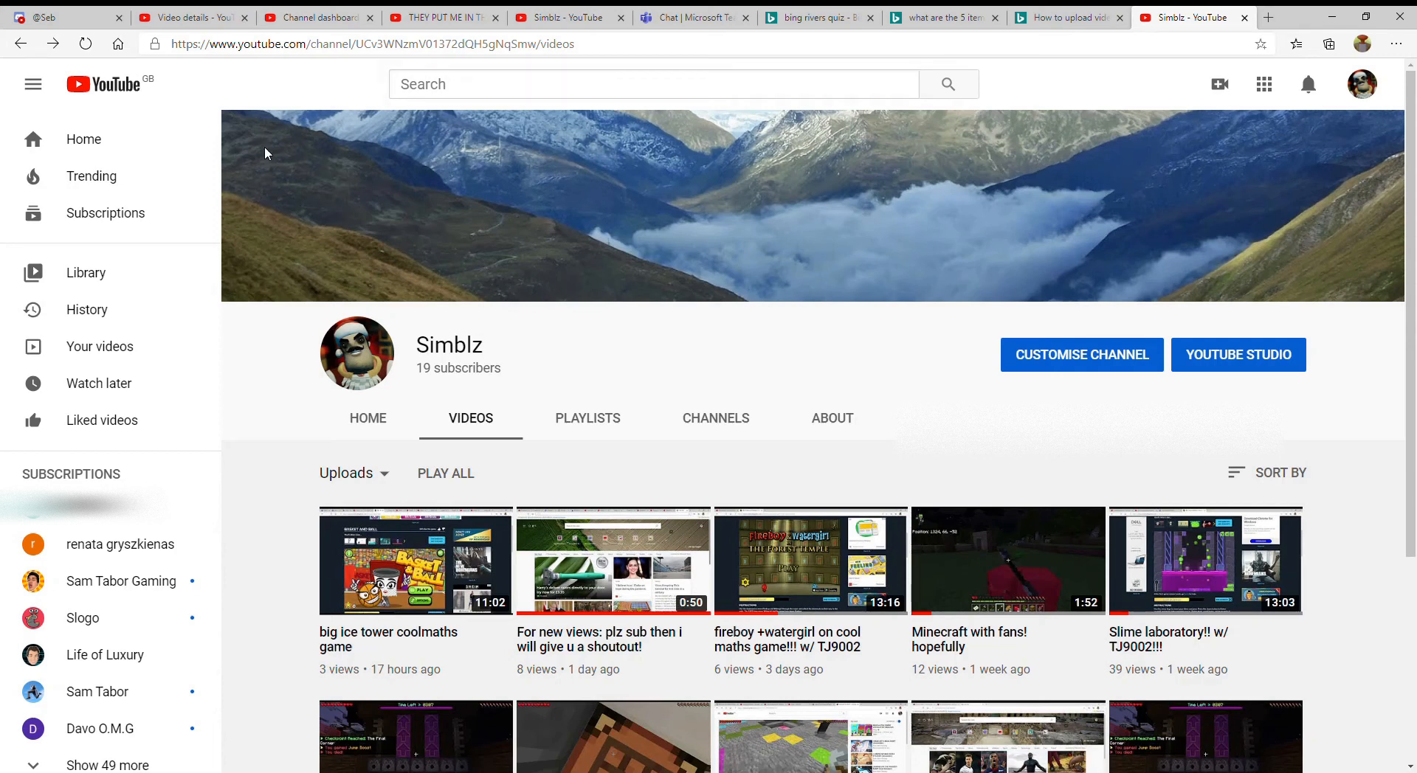
pyautogui.moveTo(730, 503)
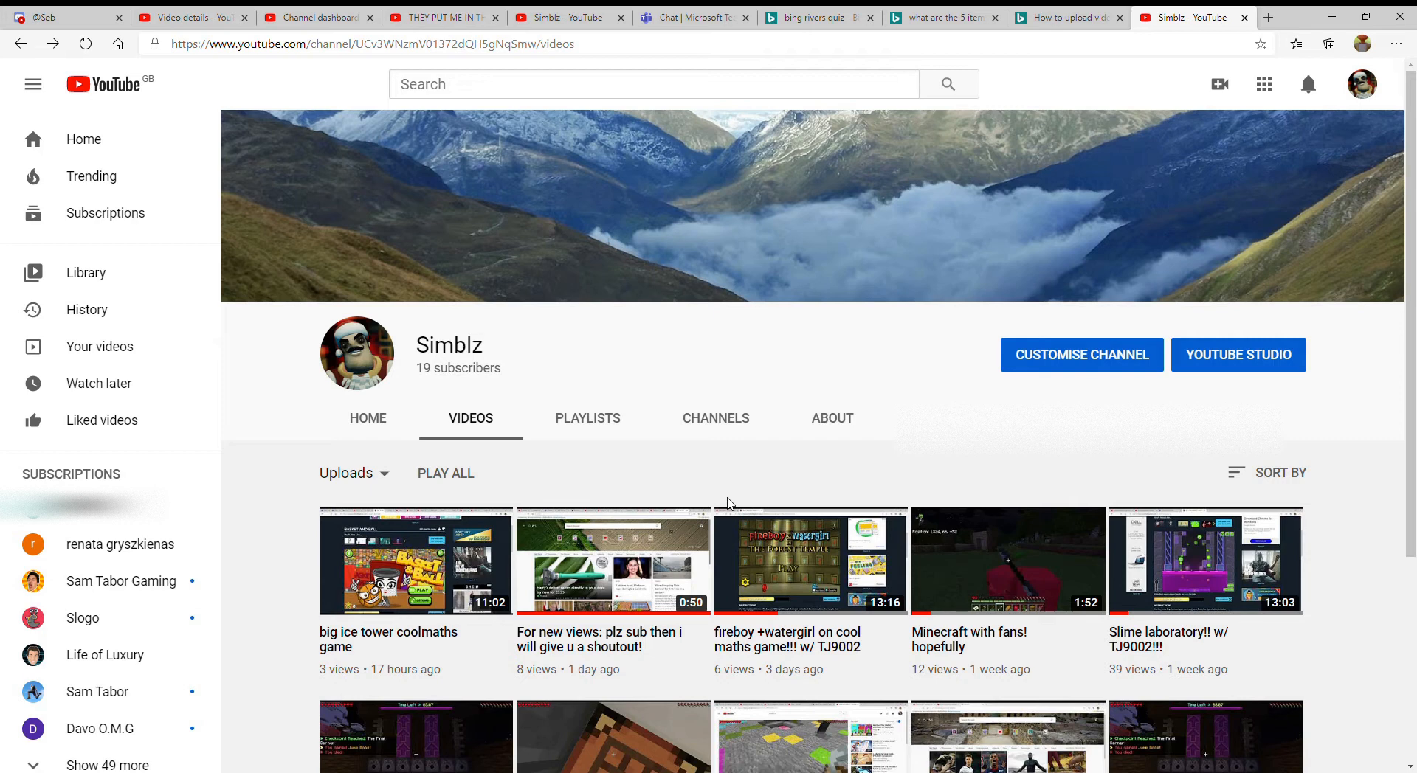
pyautogui.moveTo(1303, 104)
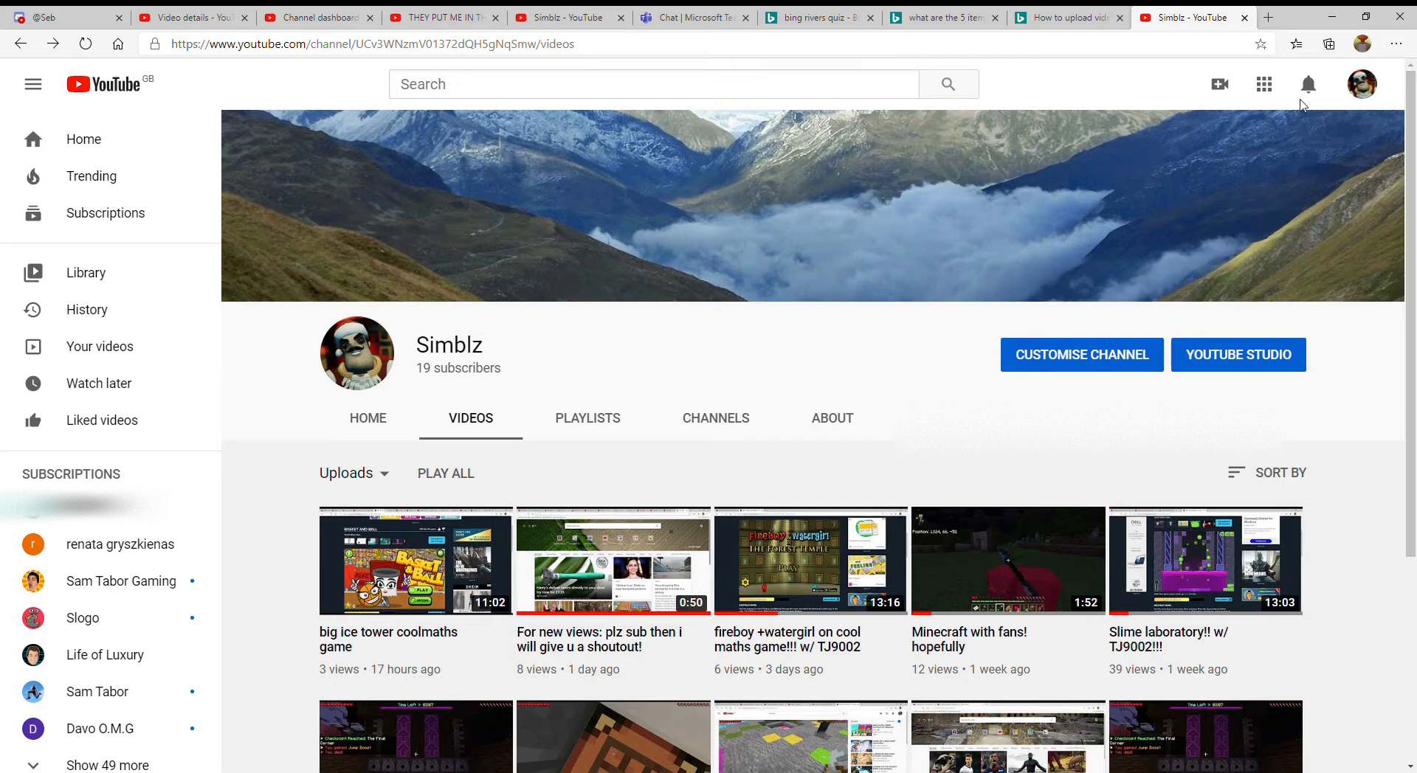
pyautogui.click(1308, 84)
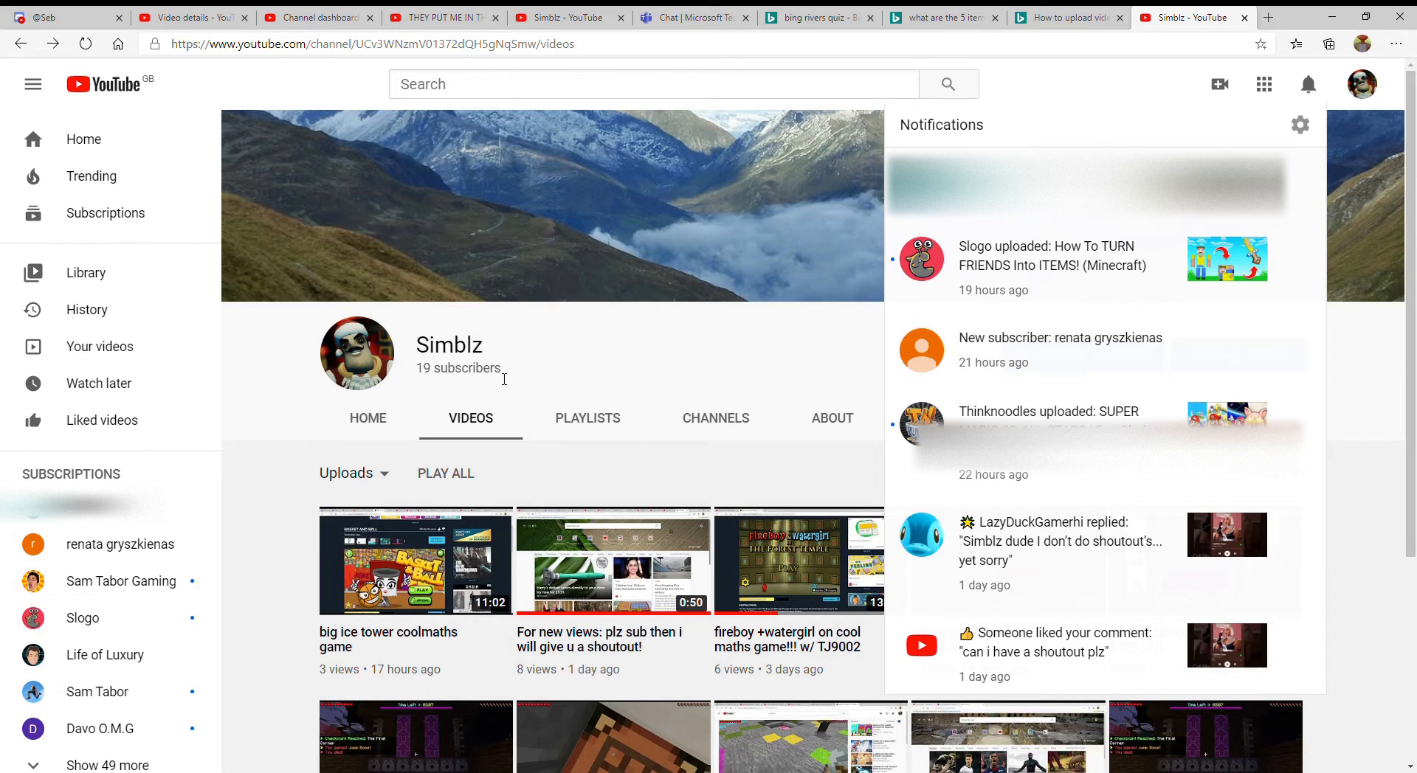
pyautogui.doubleClick(456, 368)
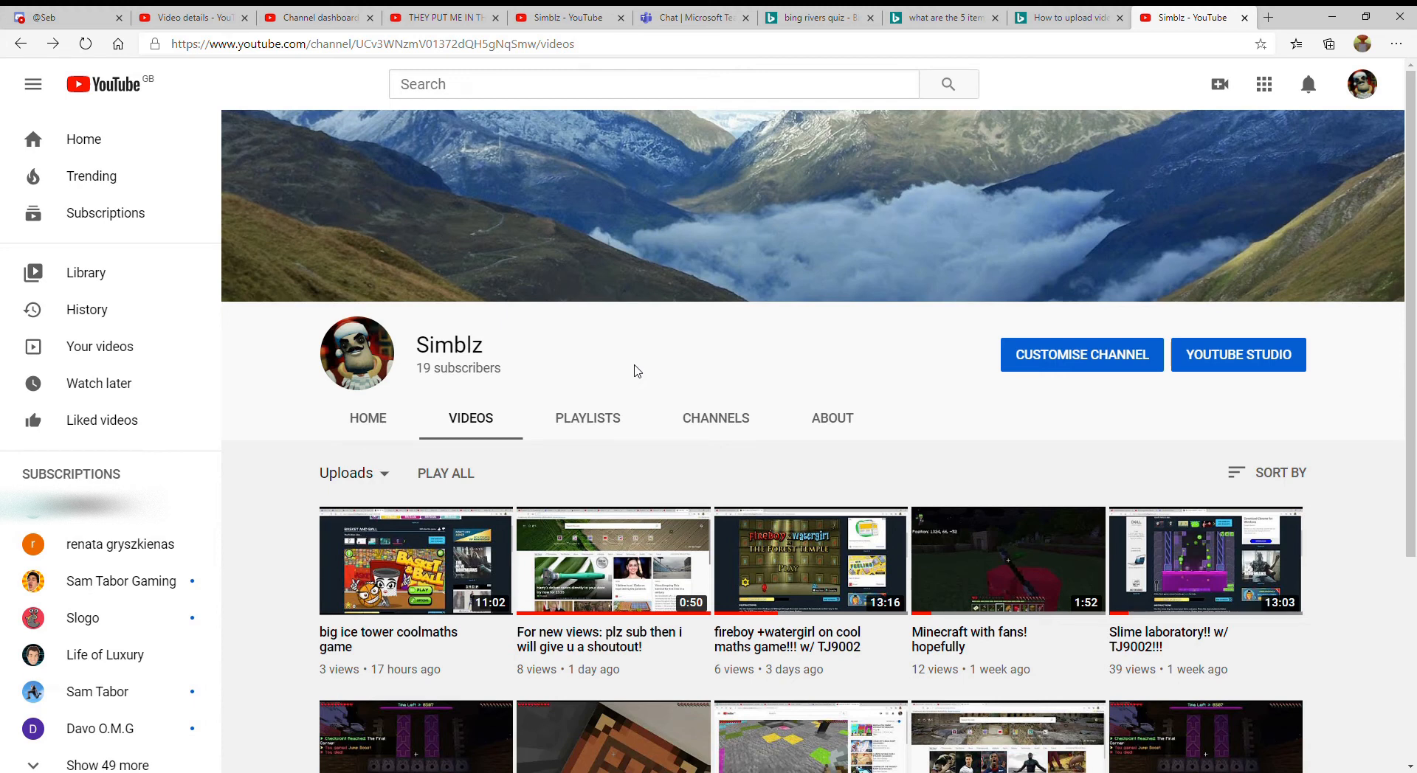
pyautogui.moveTo(832, 158)
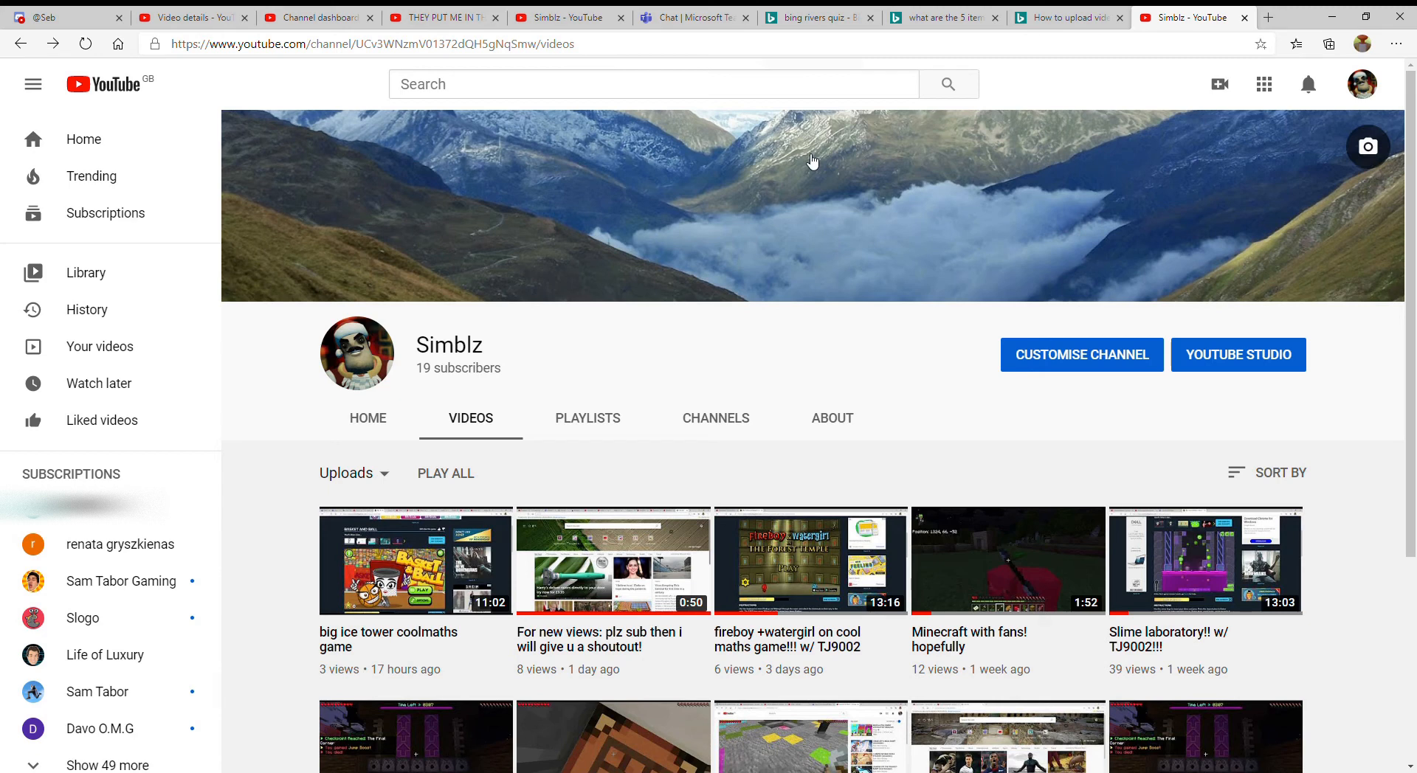
pyautogui.moveTo(920, 160)
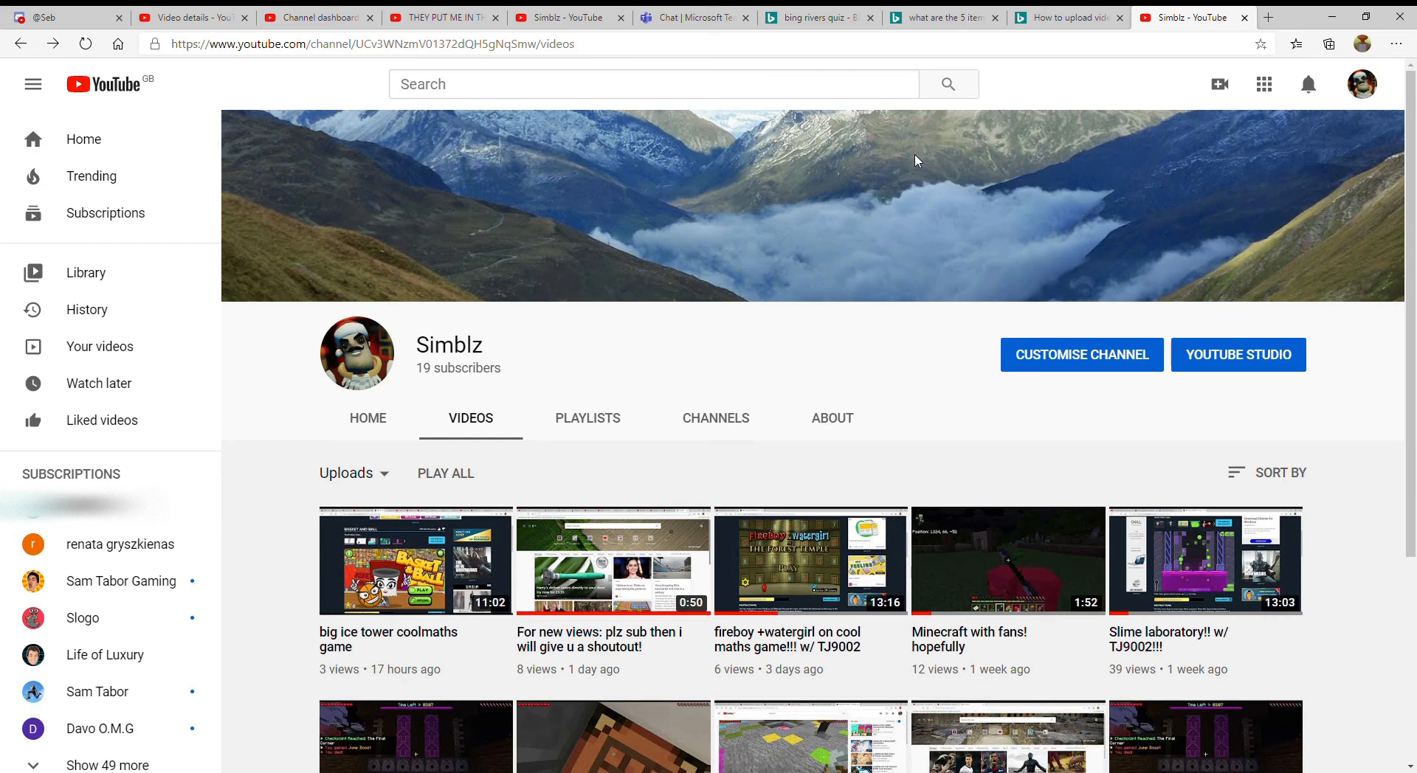
pyautogui.moveTo(978, 141)
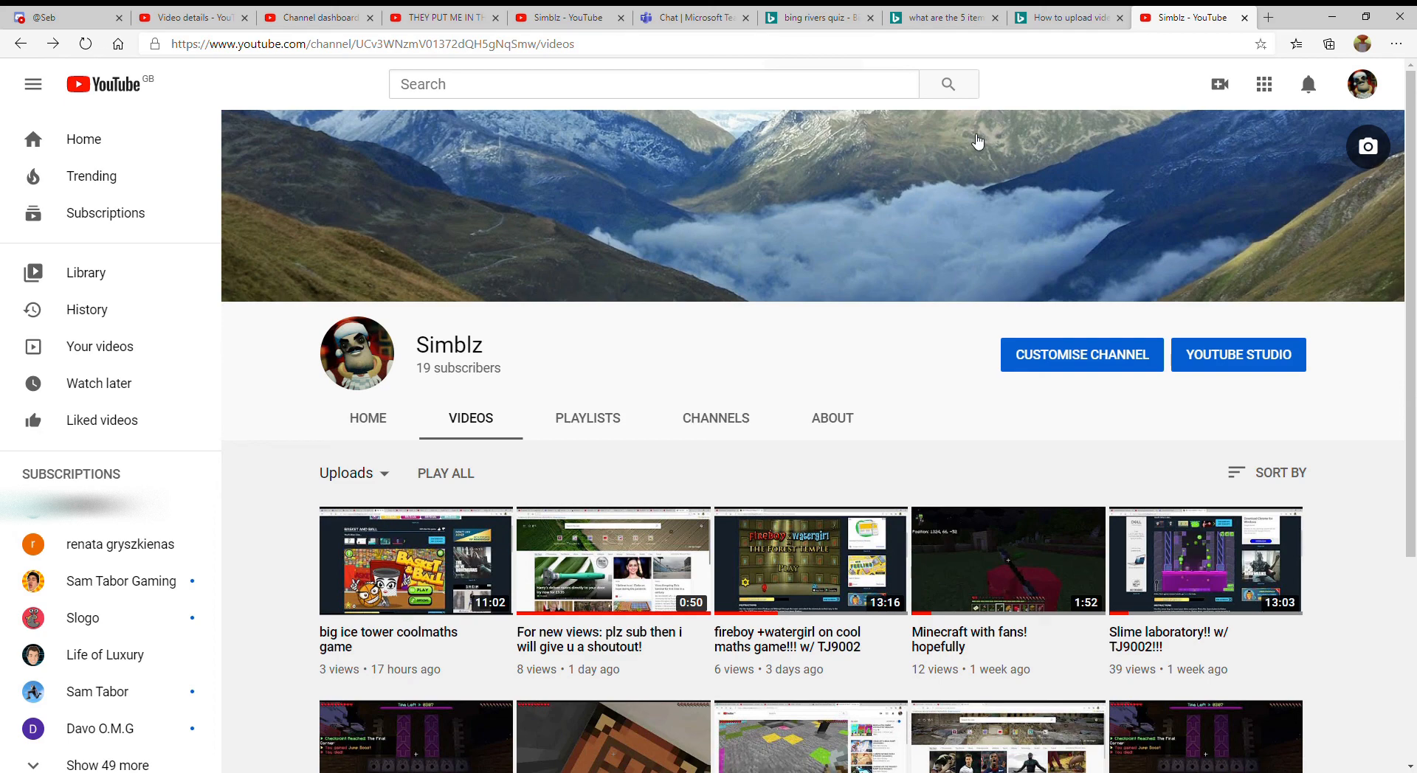
pyautogui.moveTo(946, 157)
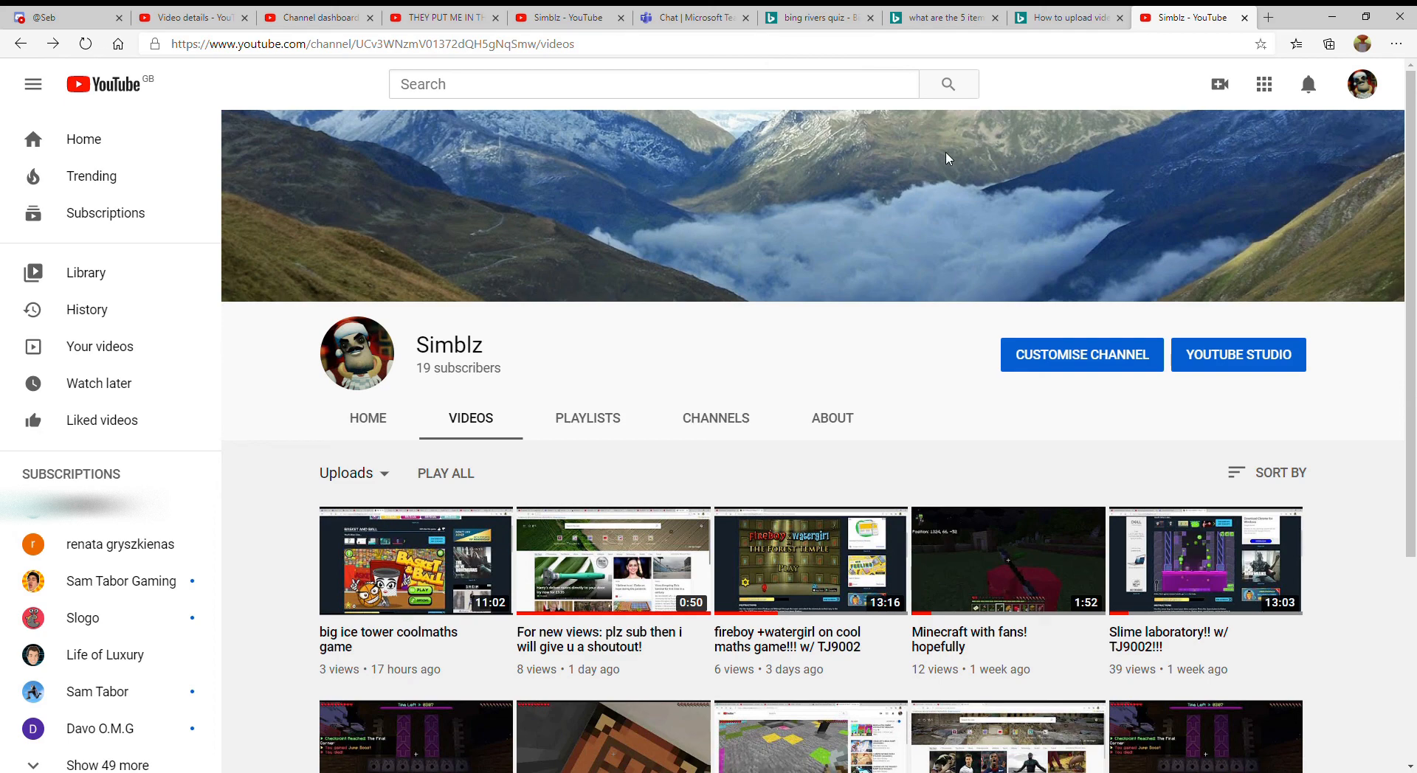